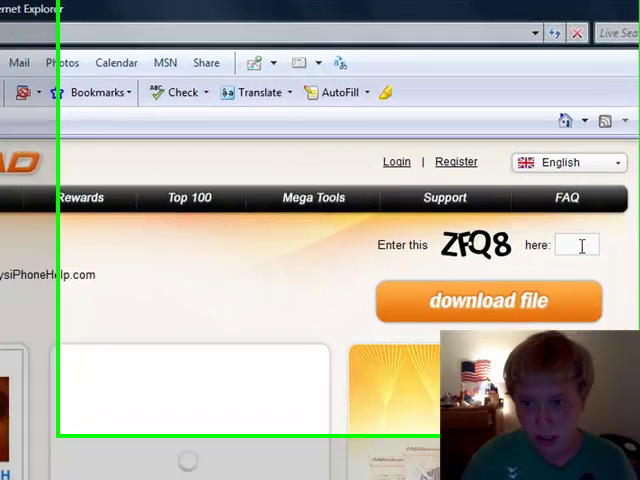
# Step: Enter the verification code zfq8 into the Megaupload captcha box for blackra1n.exe
pyautogui.write('z')
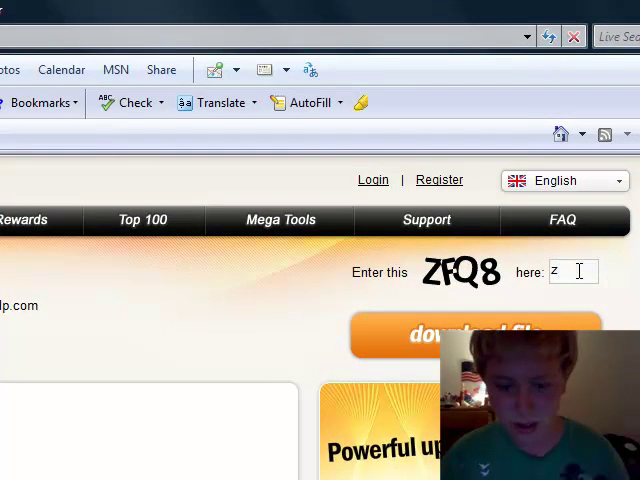
pyautogui.write('fq8')
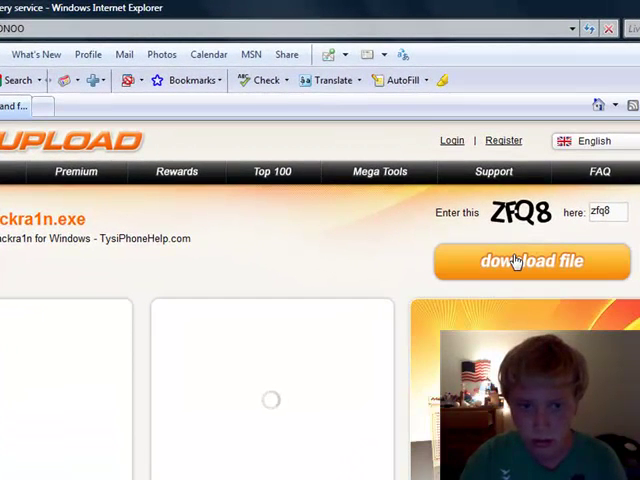
# Step: Request the blackra1n.exe download so the run-or-save security prompt appears
pyautogui.click(530, 260)
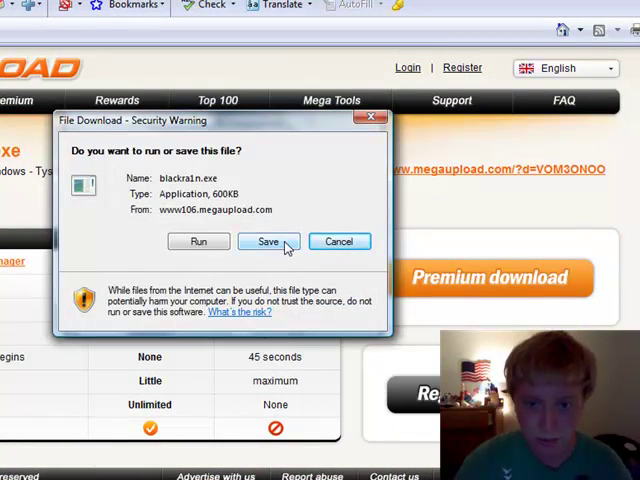
# Step: Save blackra1n to the Desktop under its original name
pyautogui.click(266, 240)
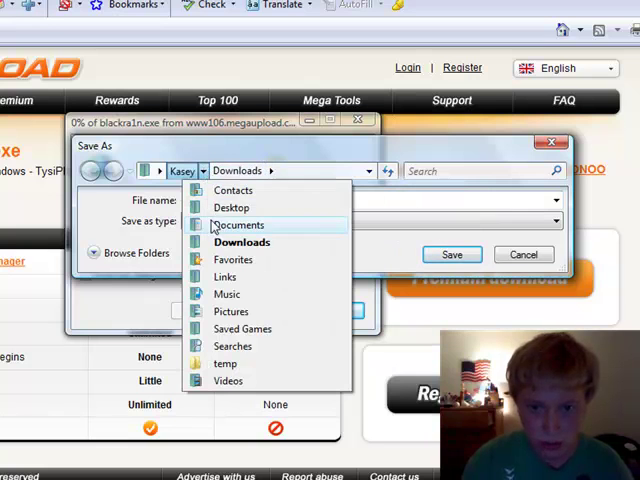
pyautogui.click(234, 208)
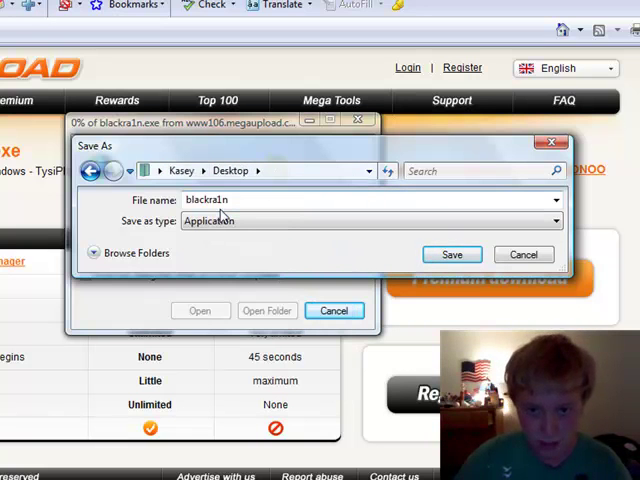
pyautogui.moveTo(550, 144)
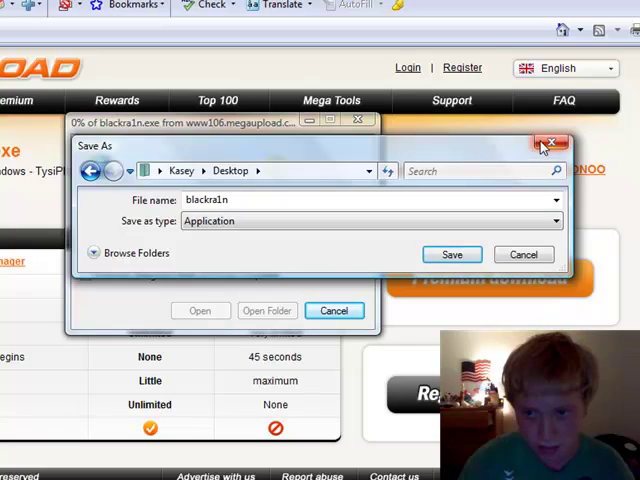
pyautogui.click(552, 144)
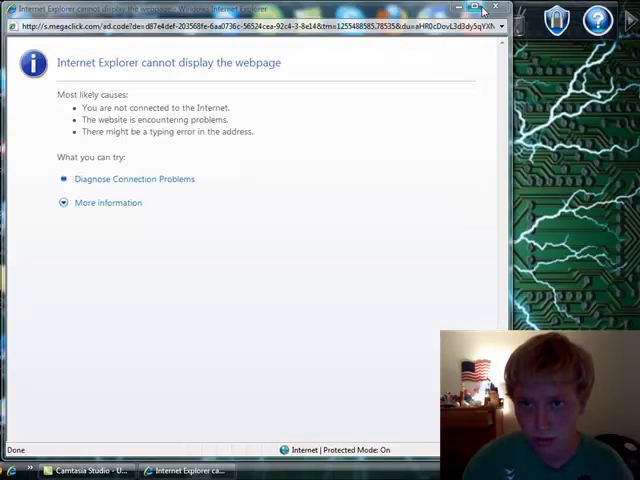
# Step: Launch blackra1n from the desktop so its 'make it ra1n' window appears
pyautogui.click(496, 8)
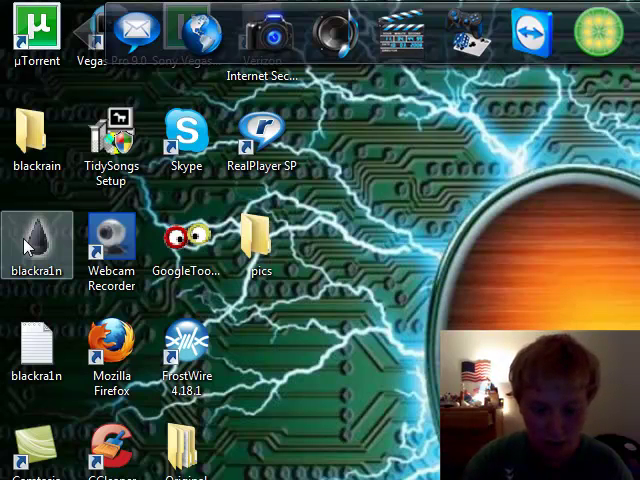
pyautogui.rightClick(36, 244)
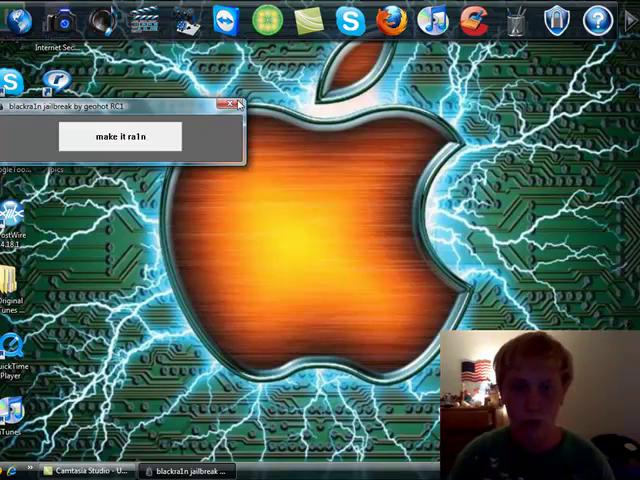
pyautogui.click(228, 104)
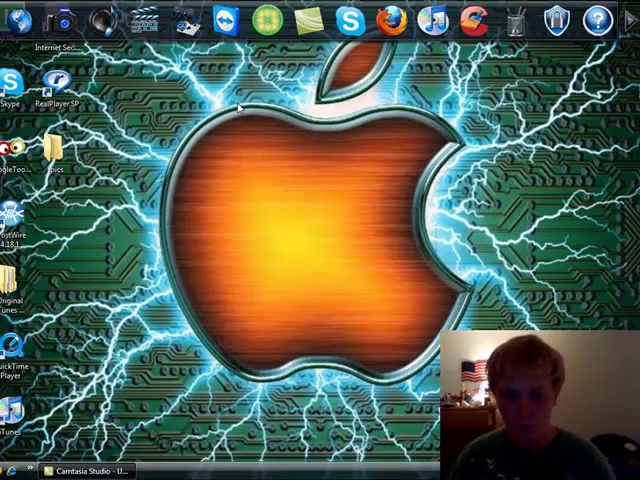